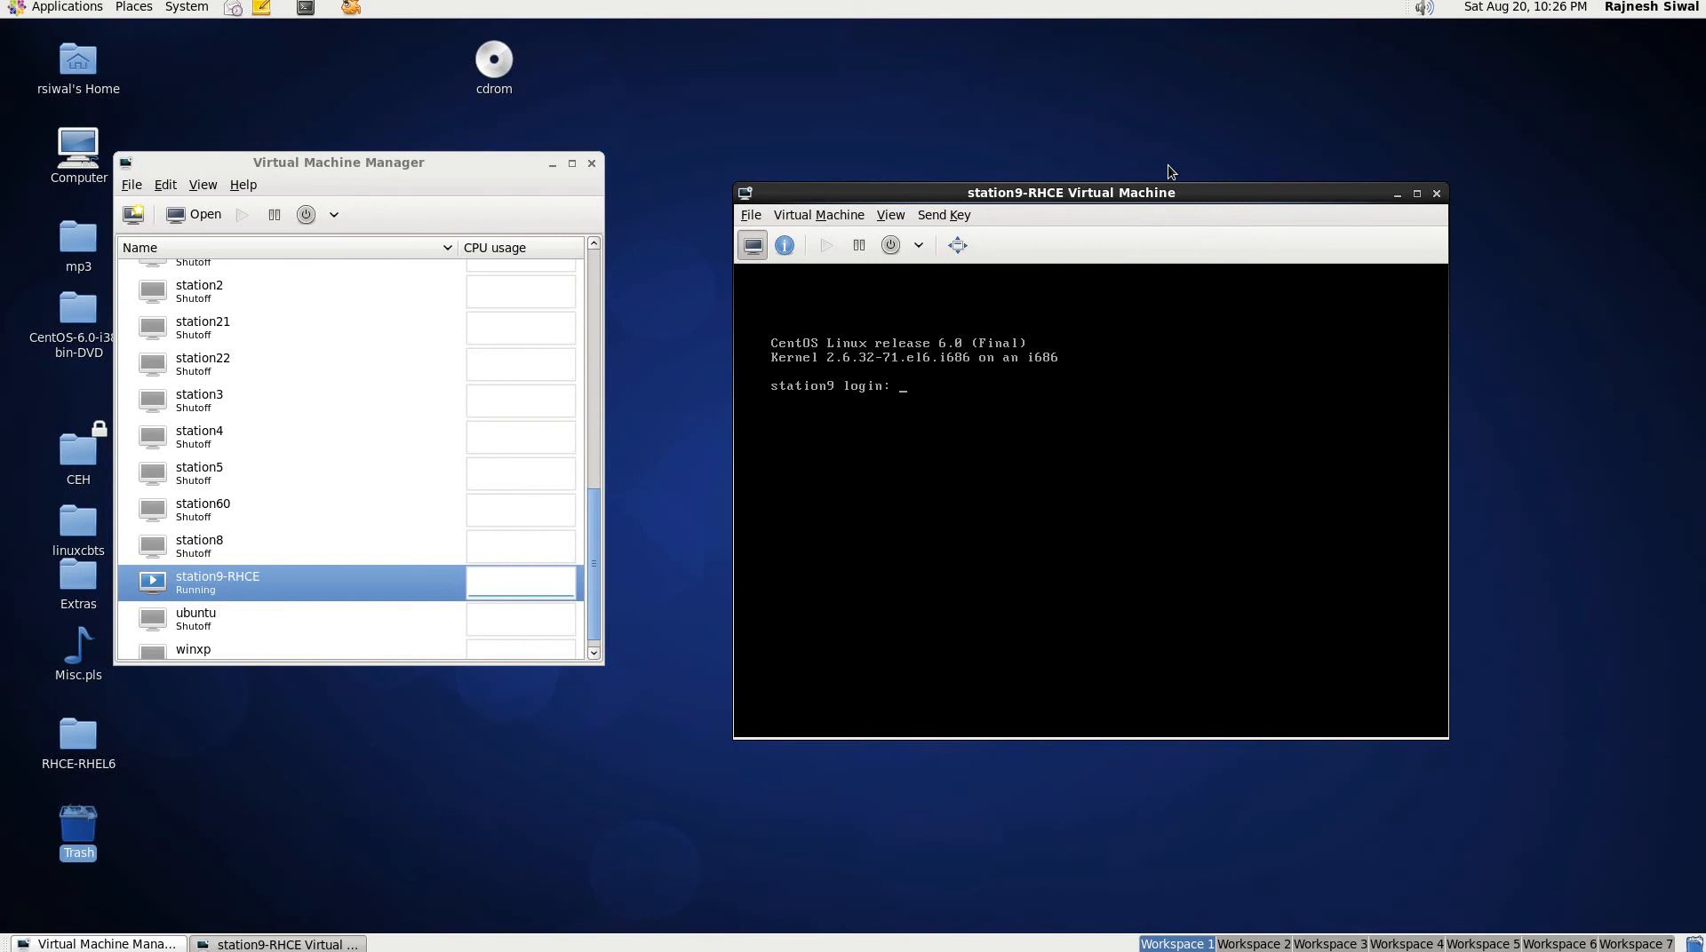
pyautogui.moveTo(908, 309)
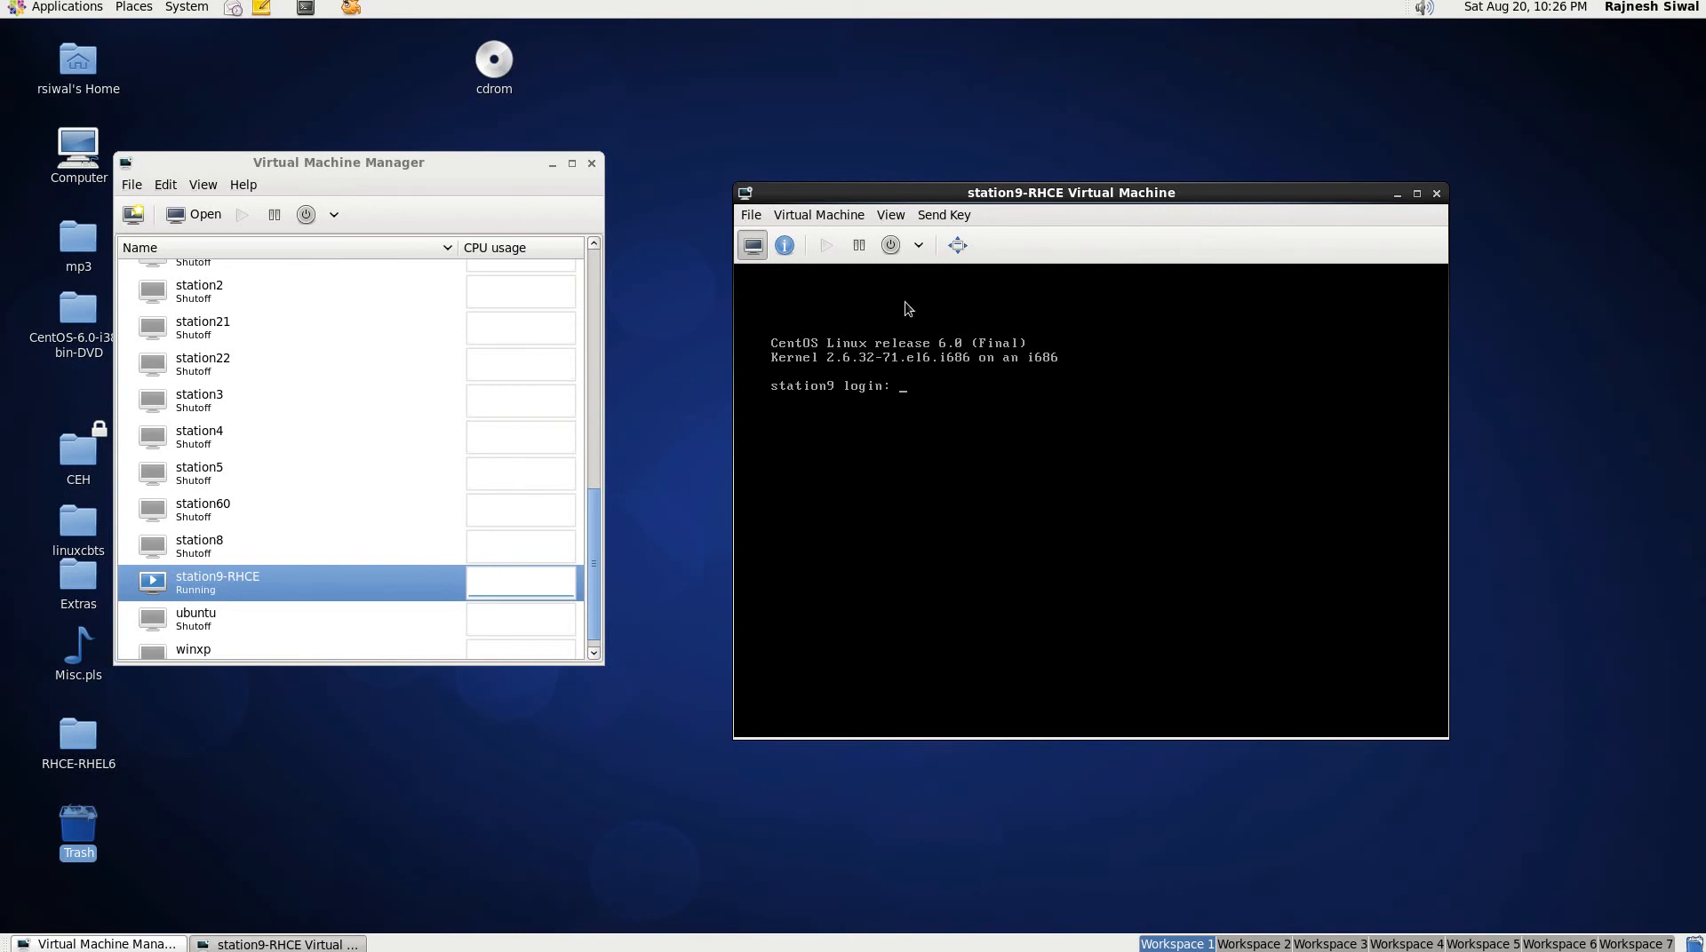
pyautogui.moveTo(1006, 202)
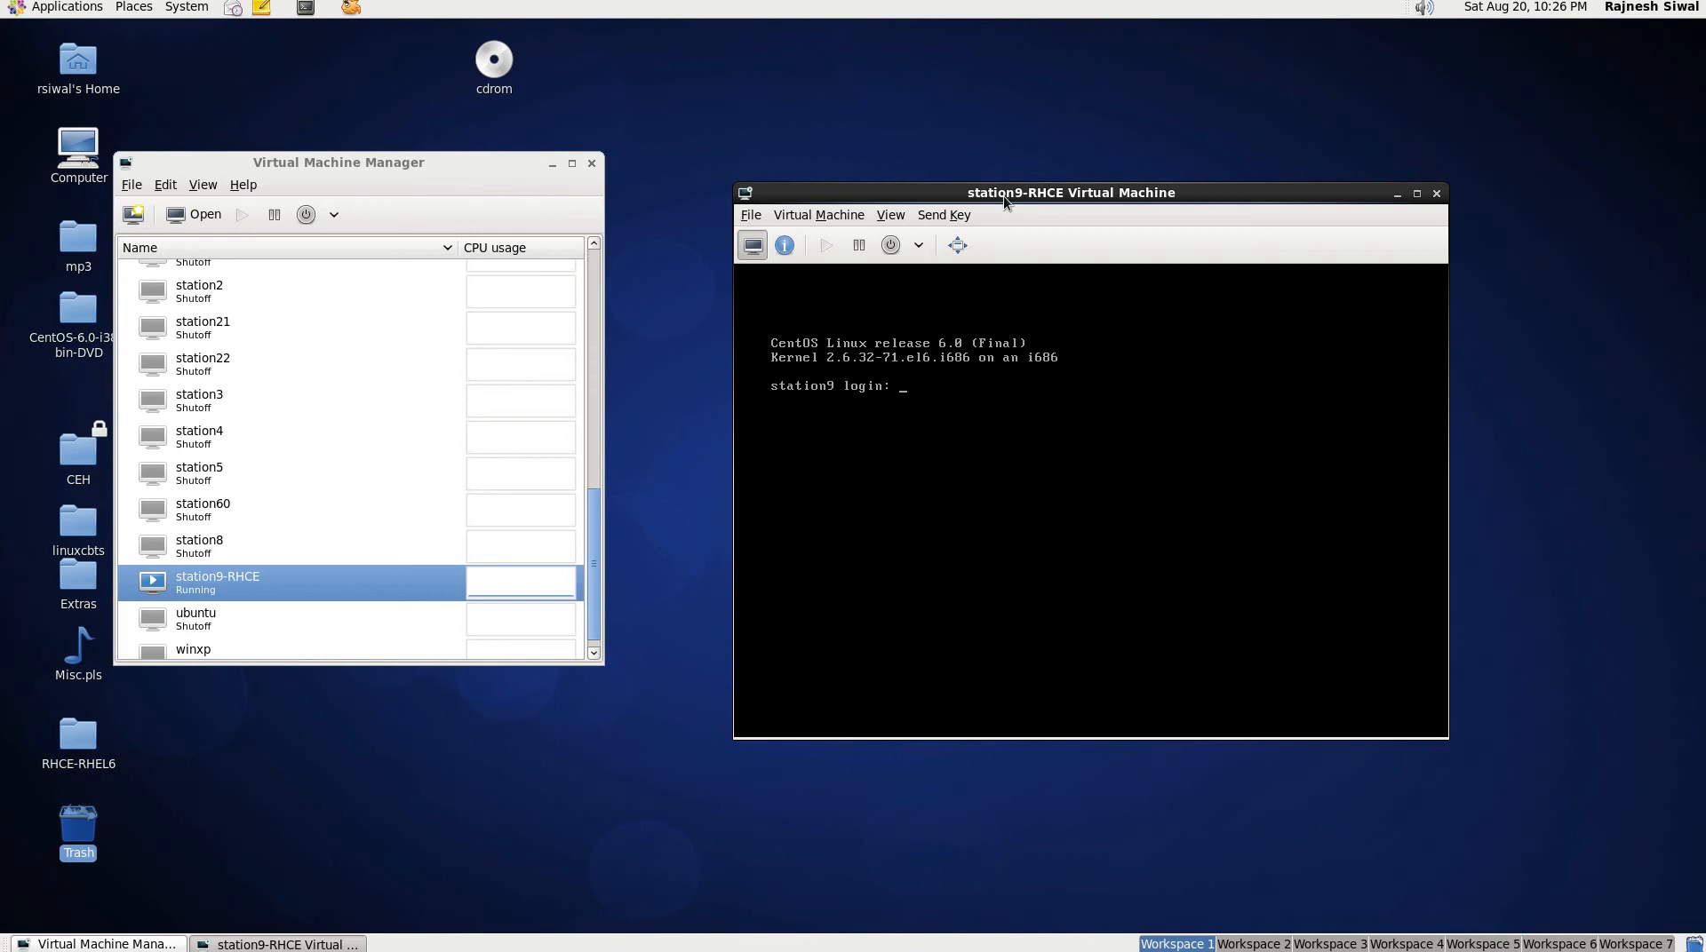
pyautogui.moveTo(904, 414)
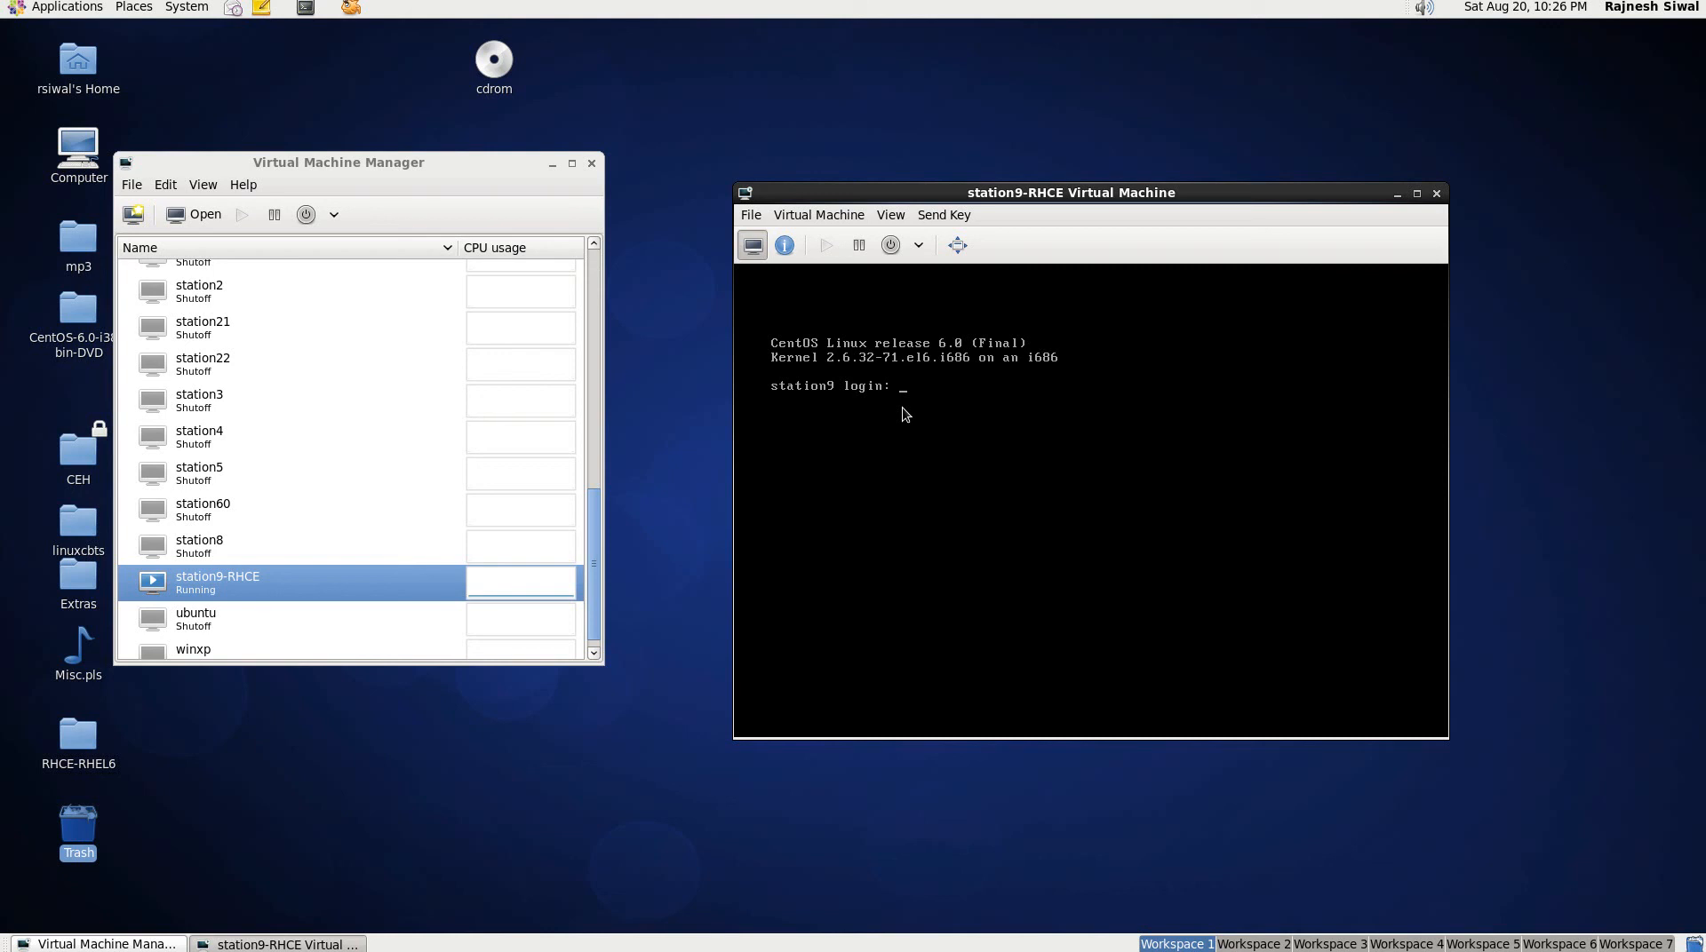
pyautogui.moveTo(979, 361)
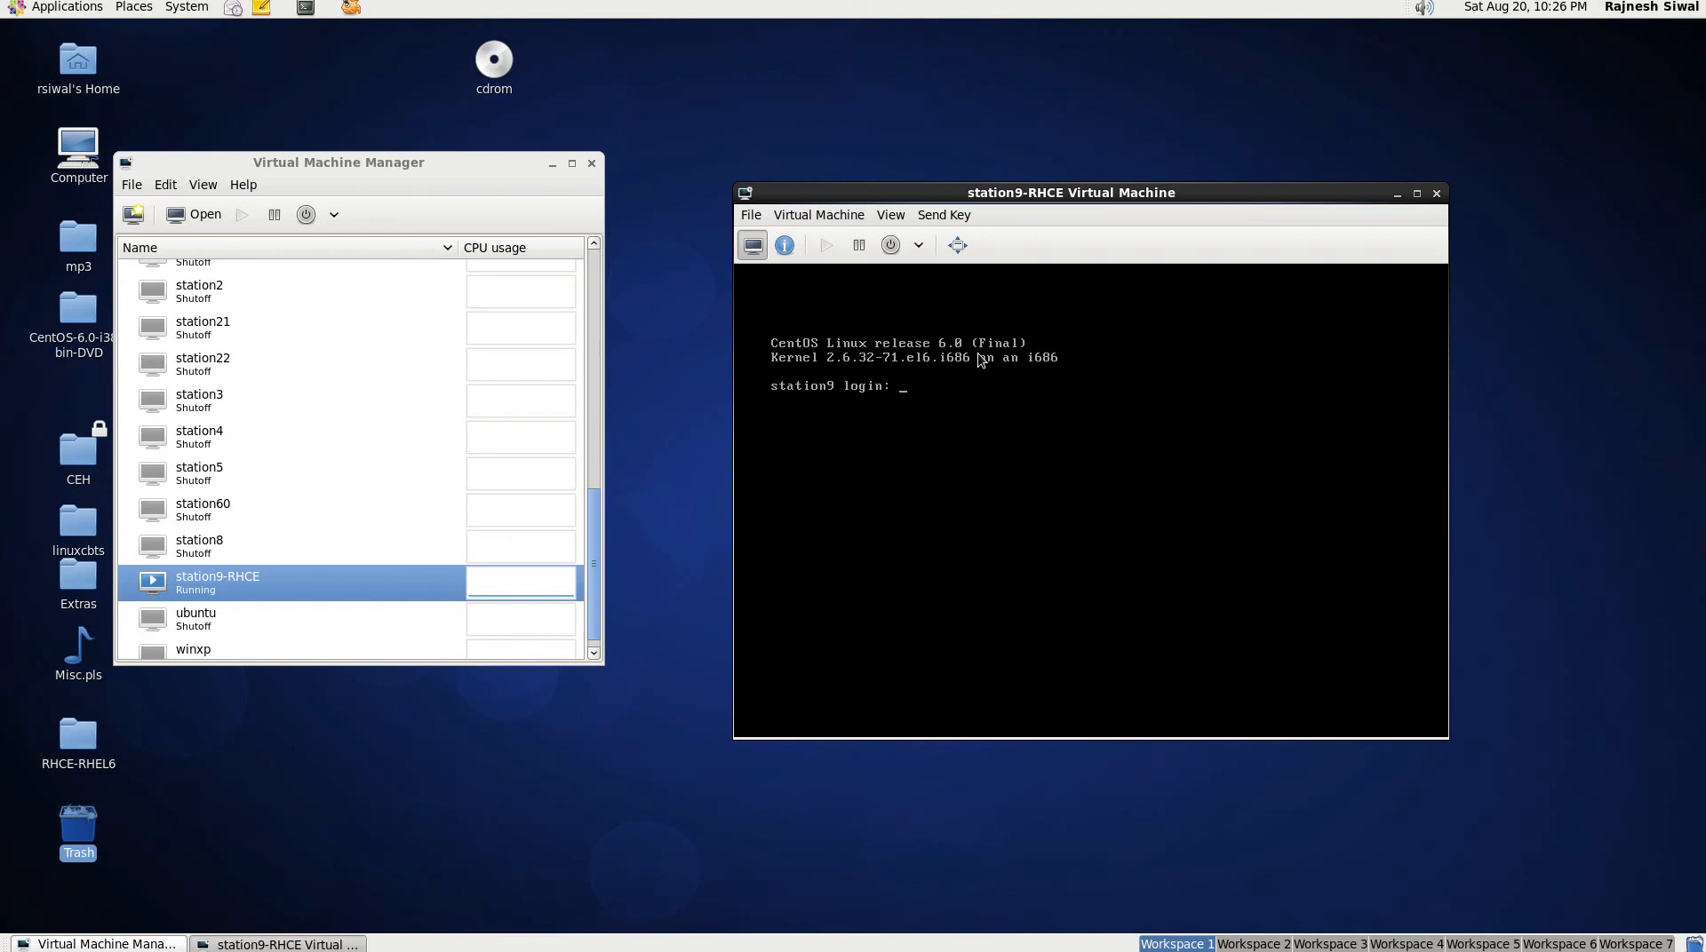
pyautogui.moveTo(930, 281)
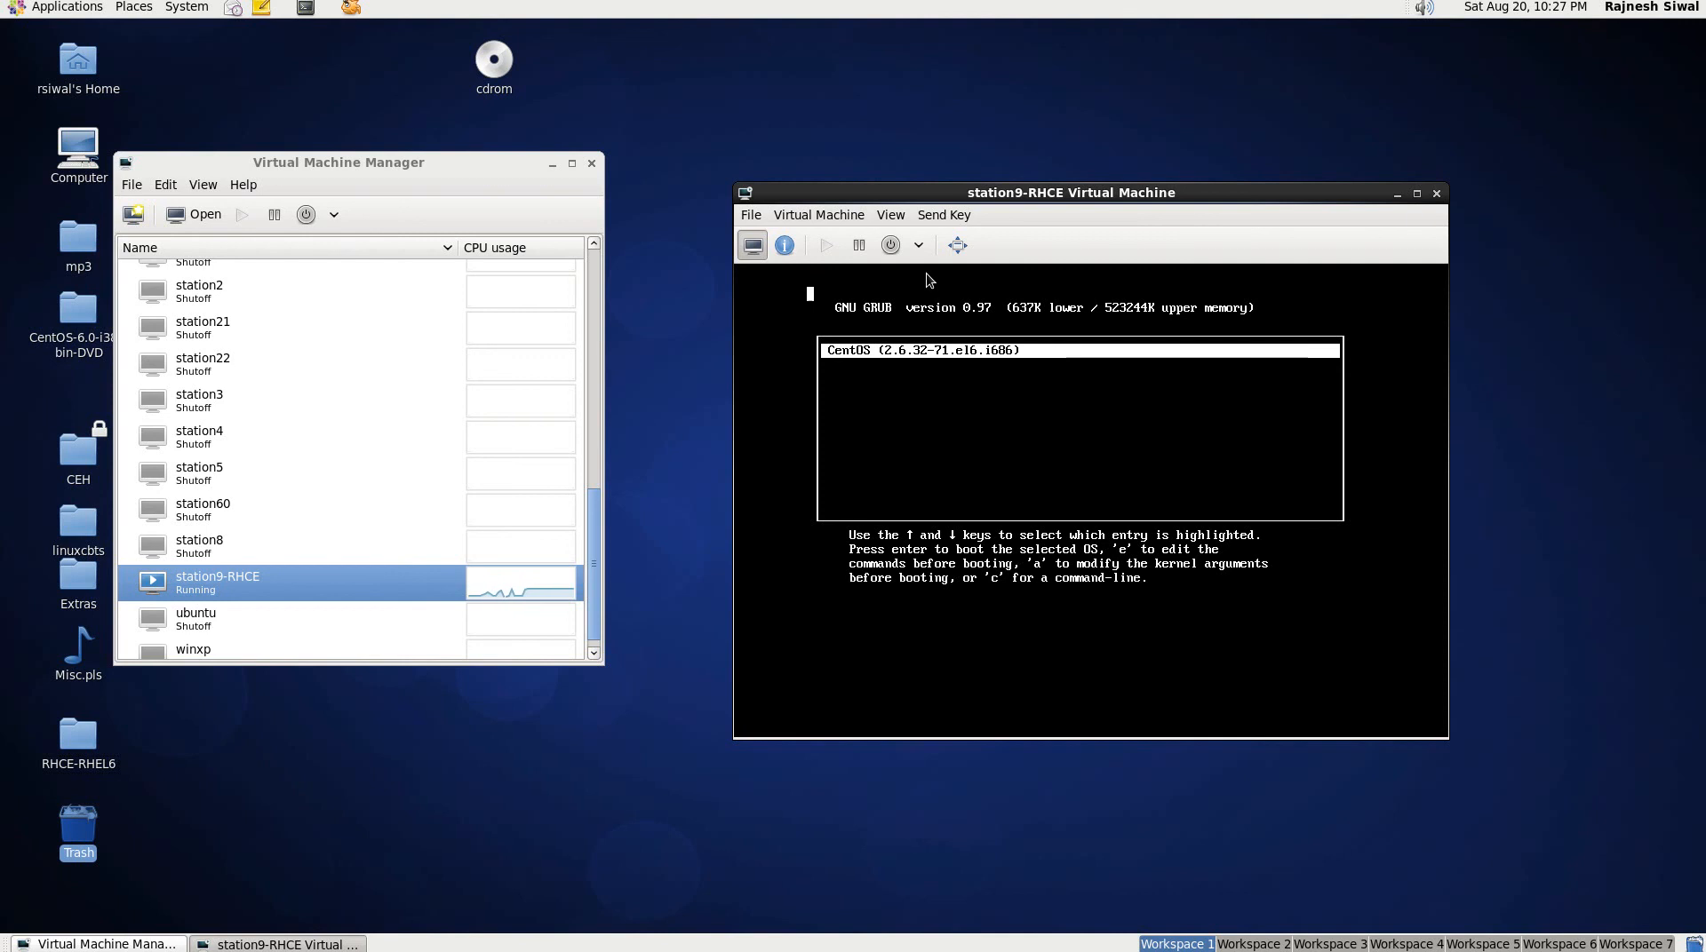
# - Edit the CentOS GRUB entry and select its kernel line for modification
pyautogui.press('e')
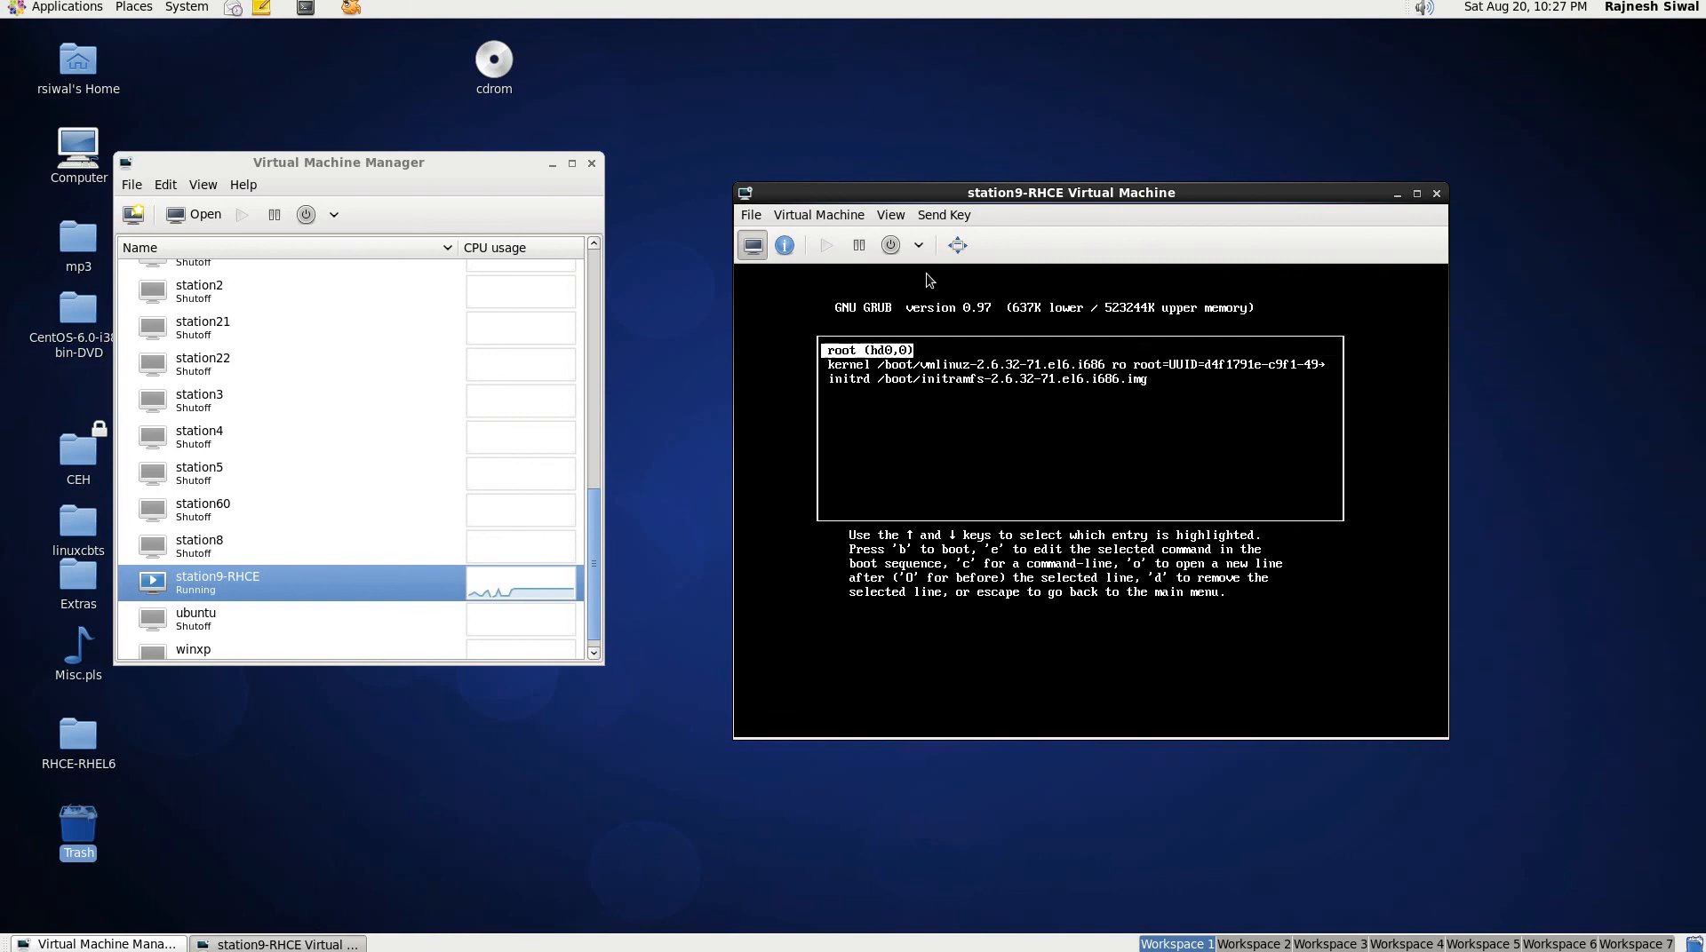
pyautogui.press('Down')
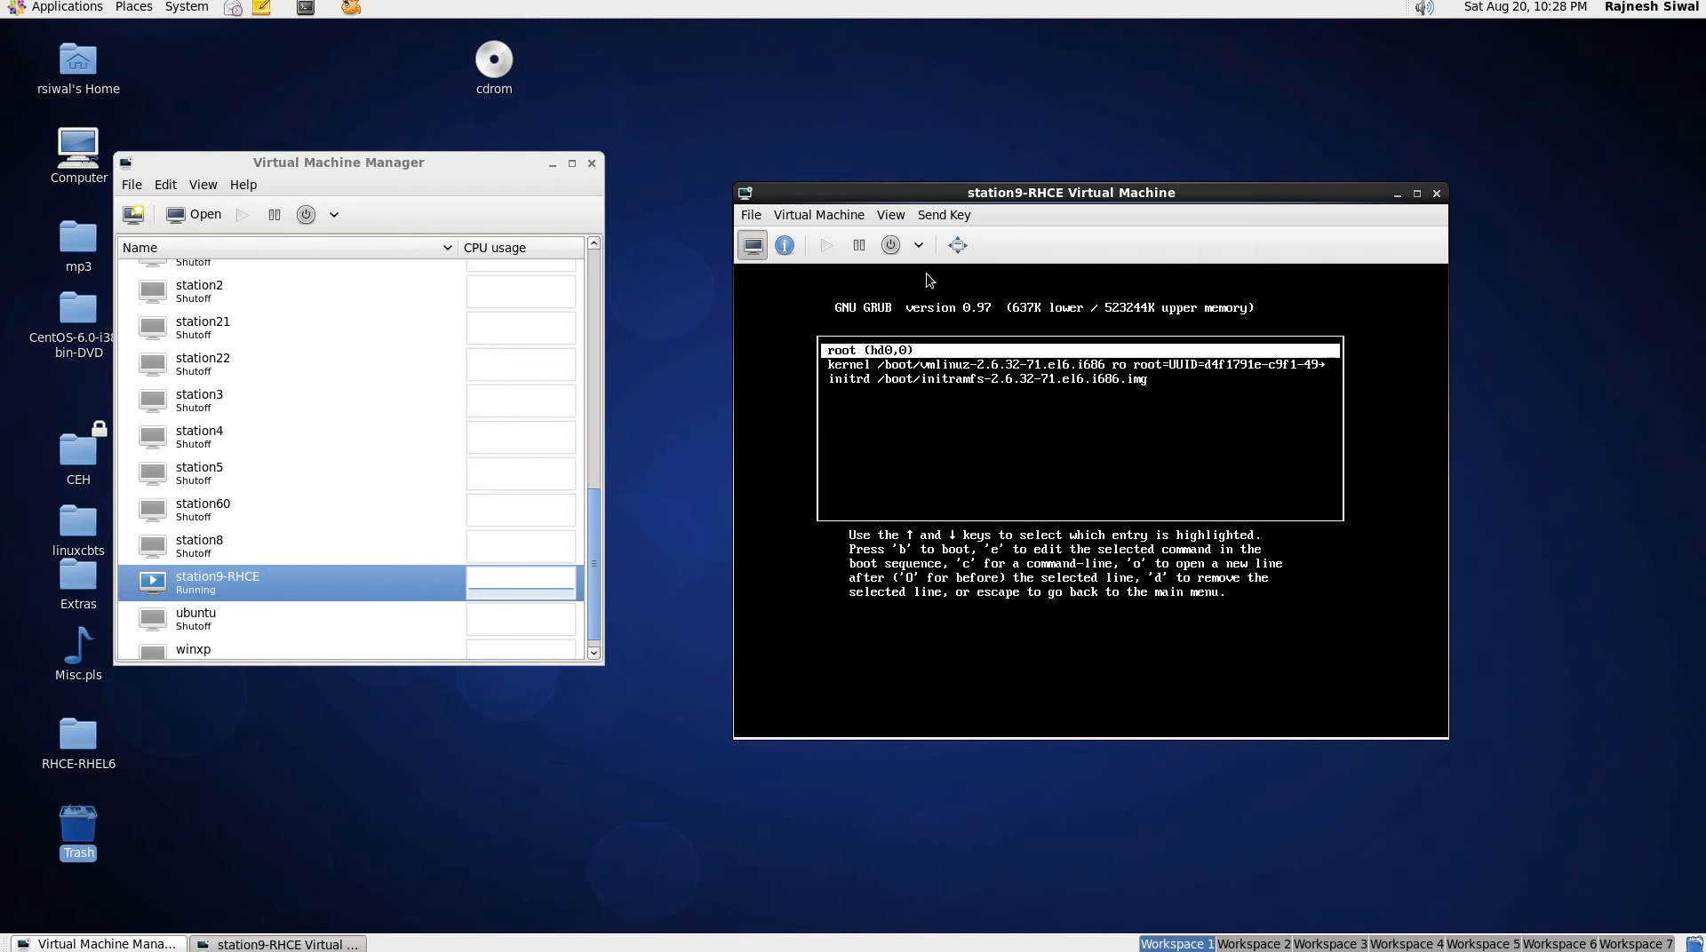
pyautogui.press('Down')
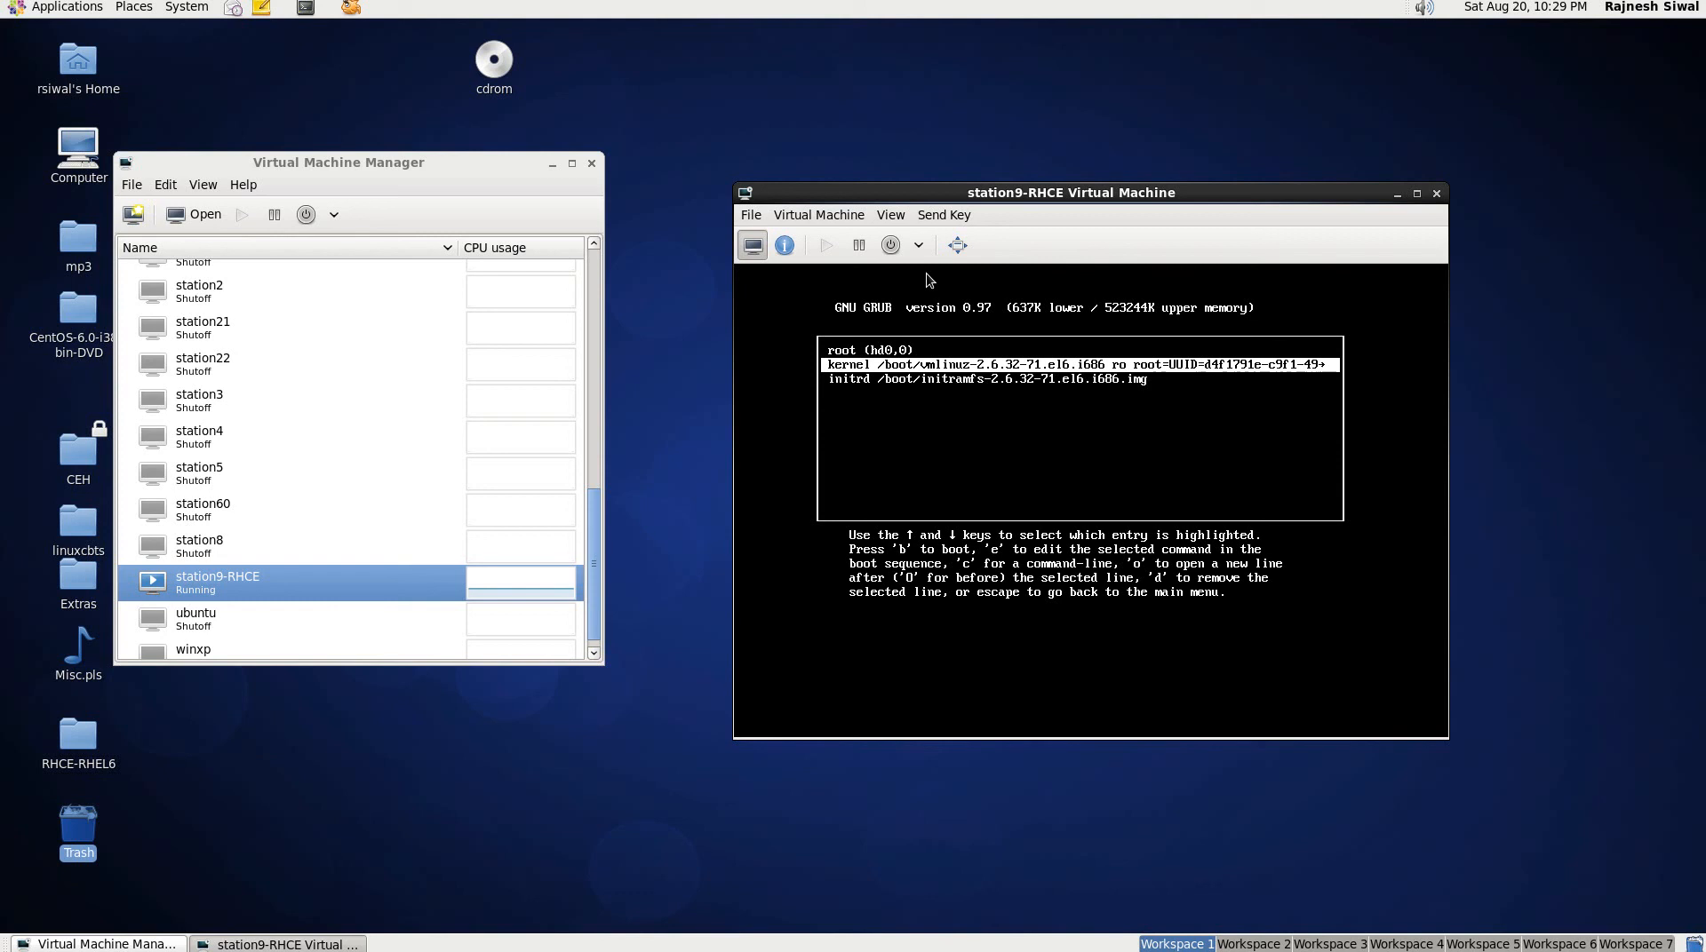
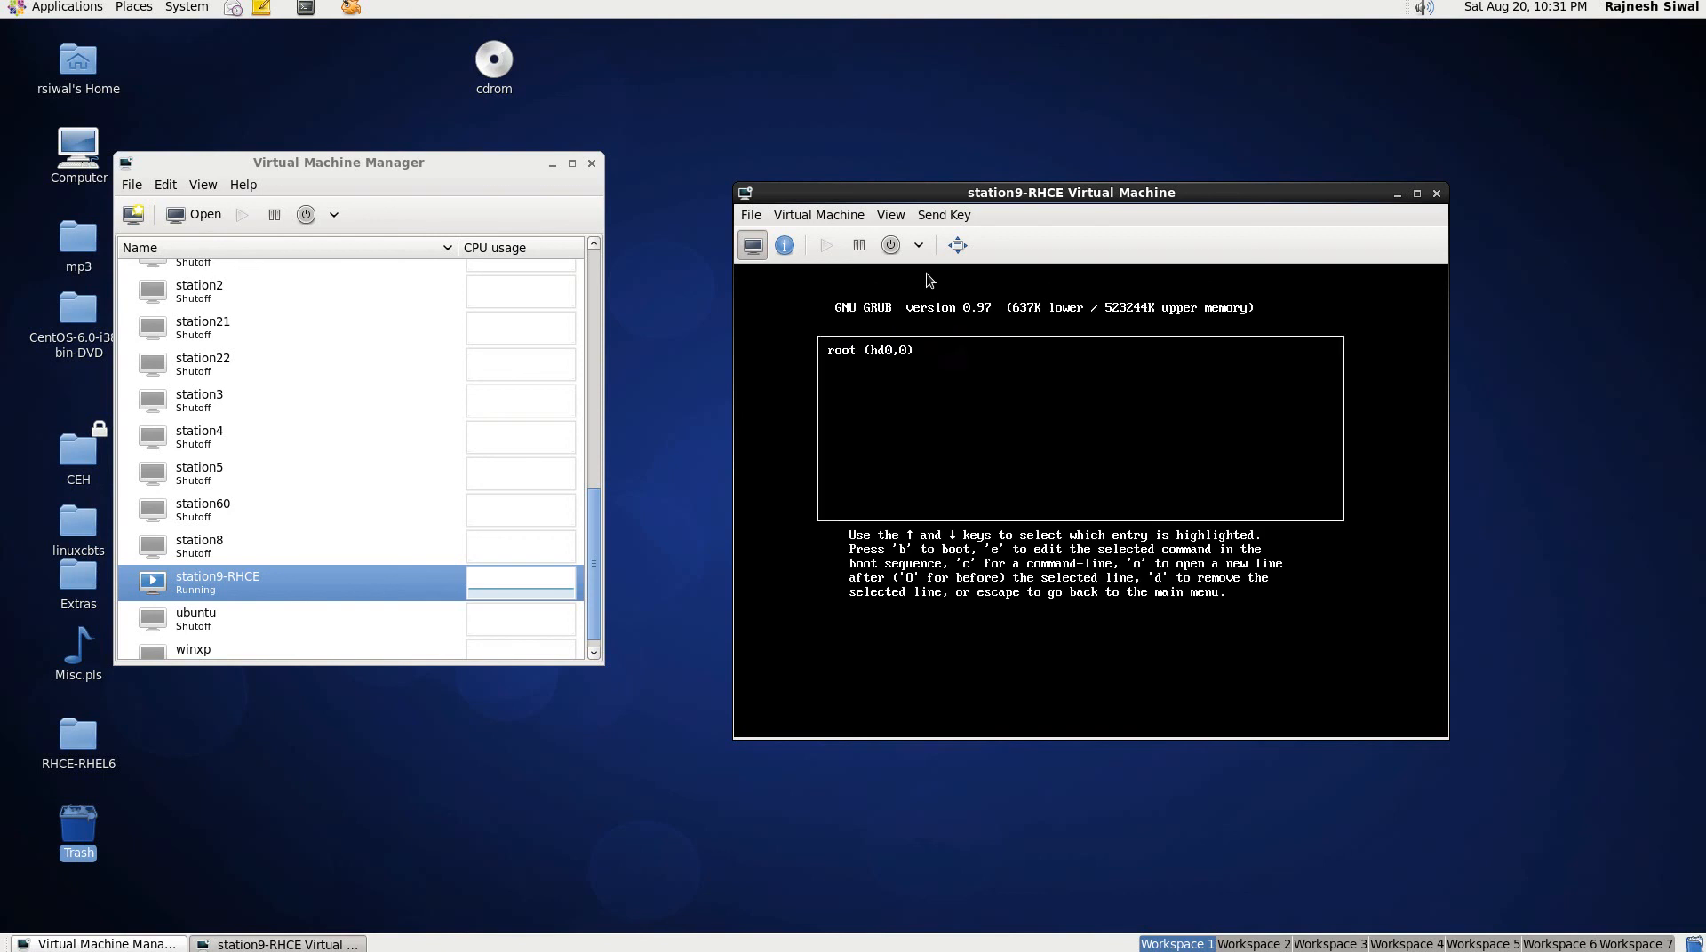
# - Append 1 to the kernel line and boot the VM to a single-user root shell
pyautogui.press('Down')
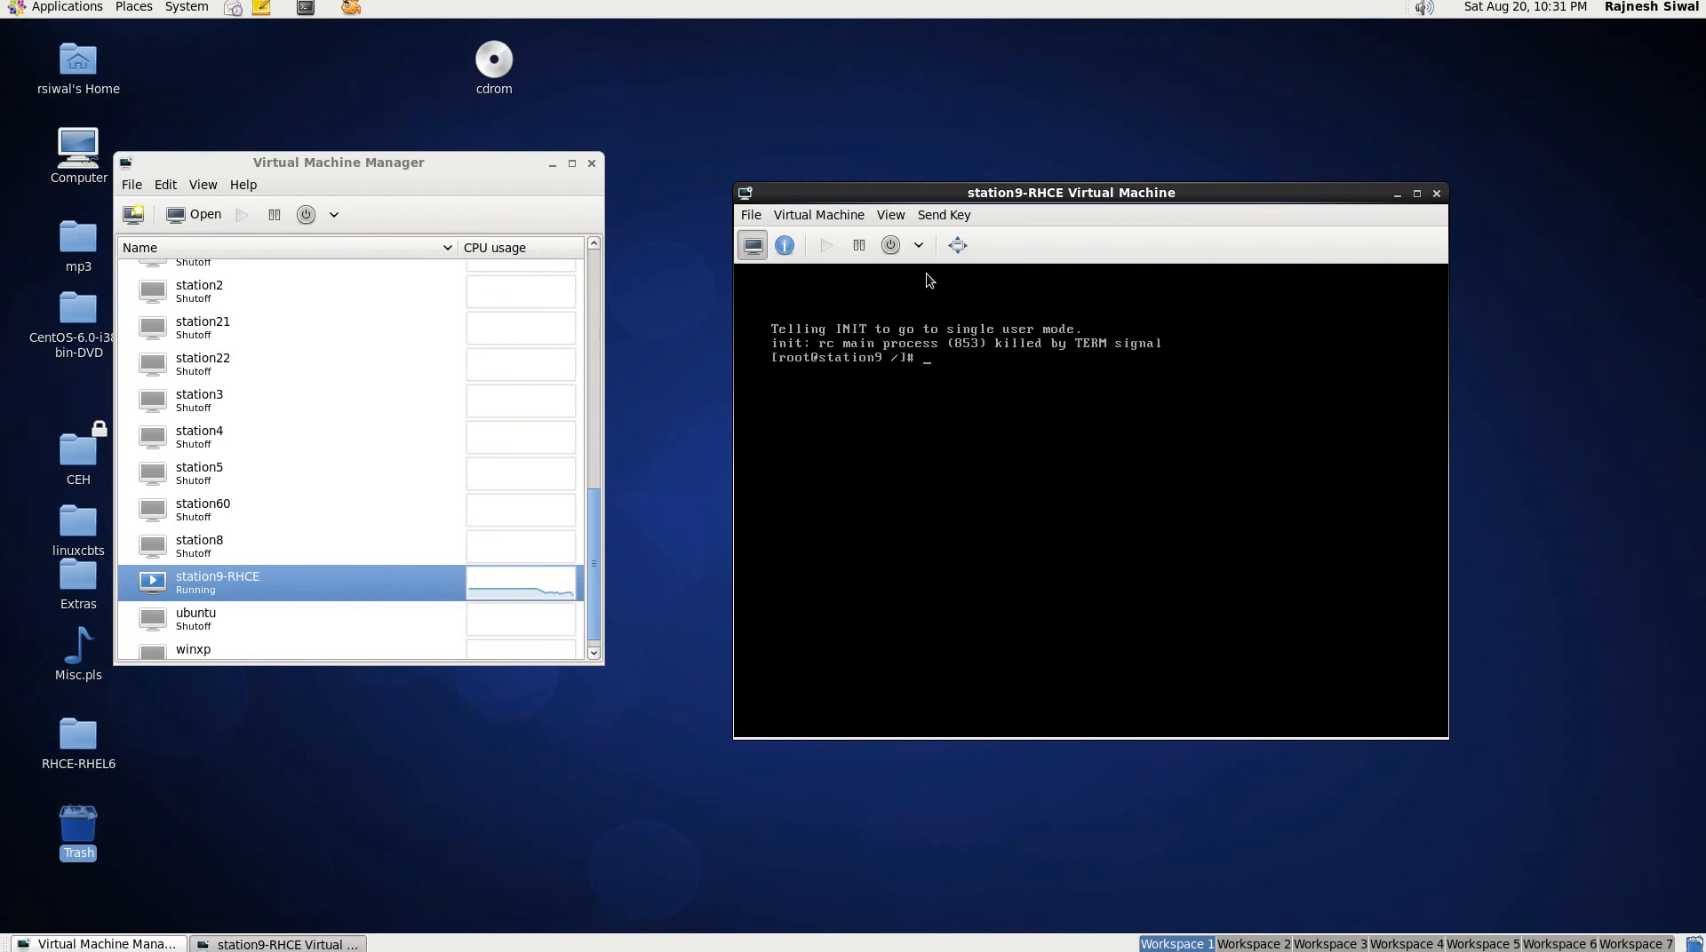
# - Run passwd at the root shell and enter the new root password twice, then reboot
pyautogui.write('passwd')
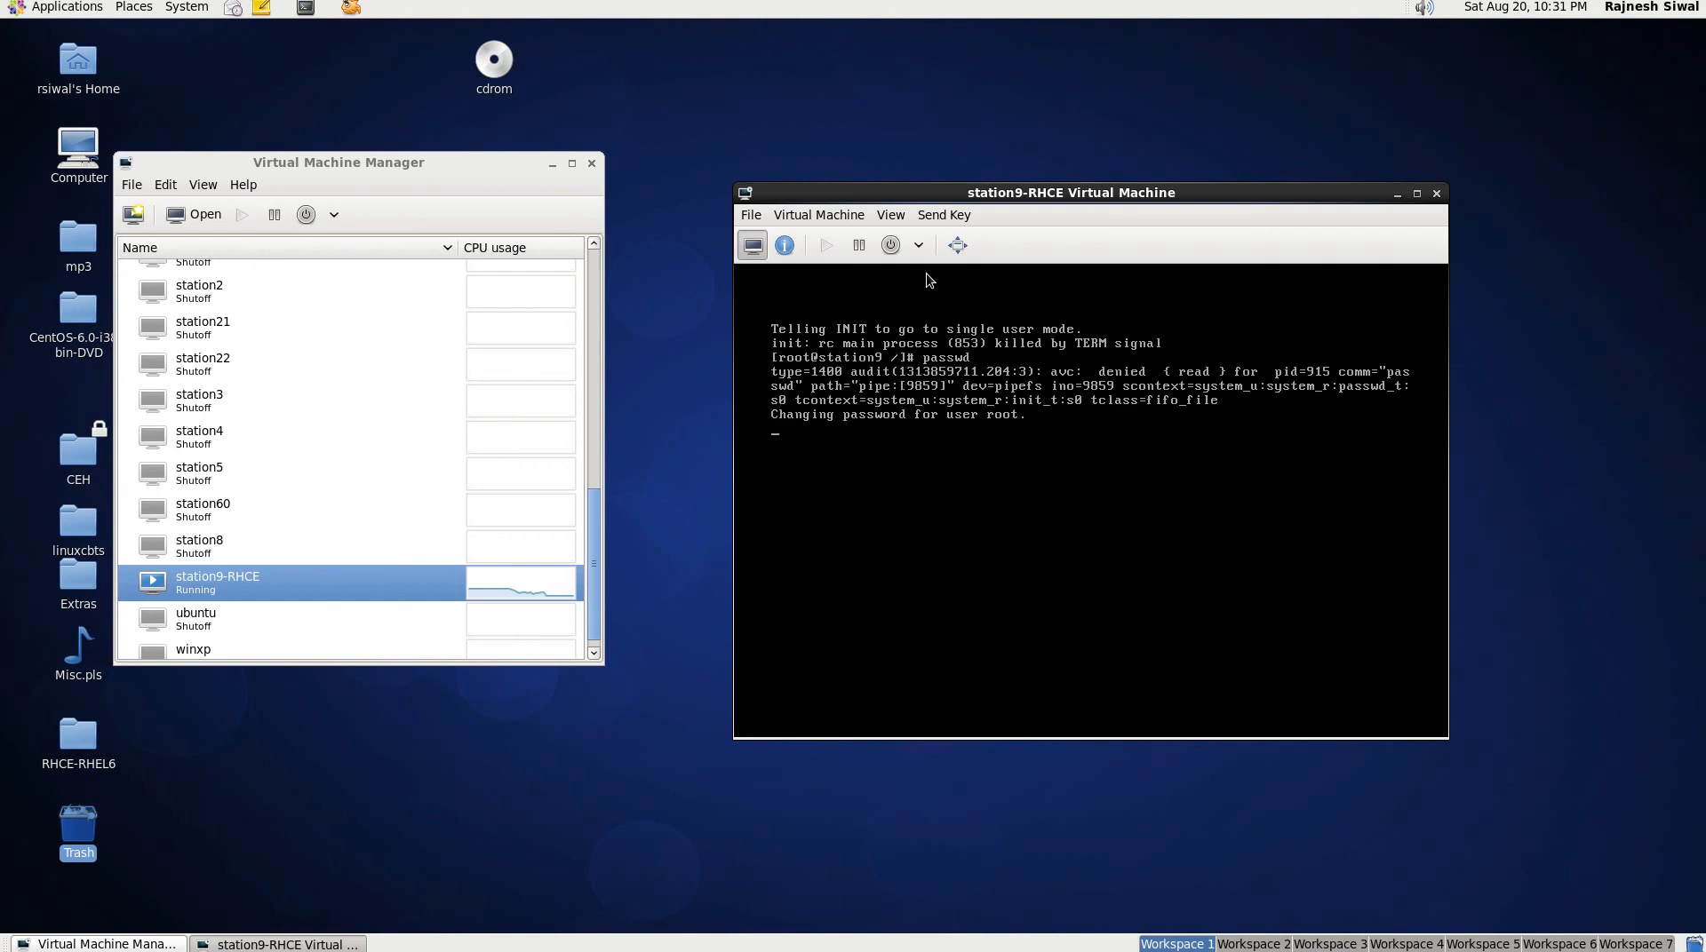
pyautogui.press('Return')
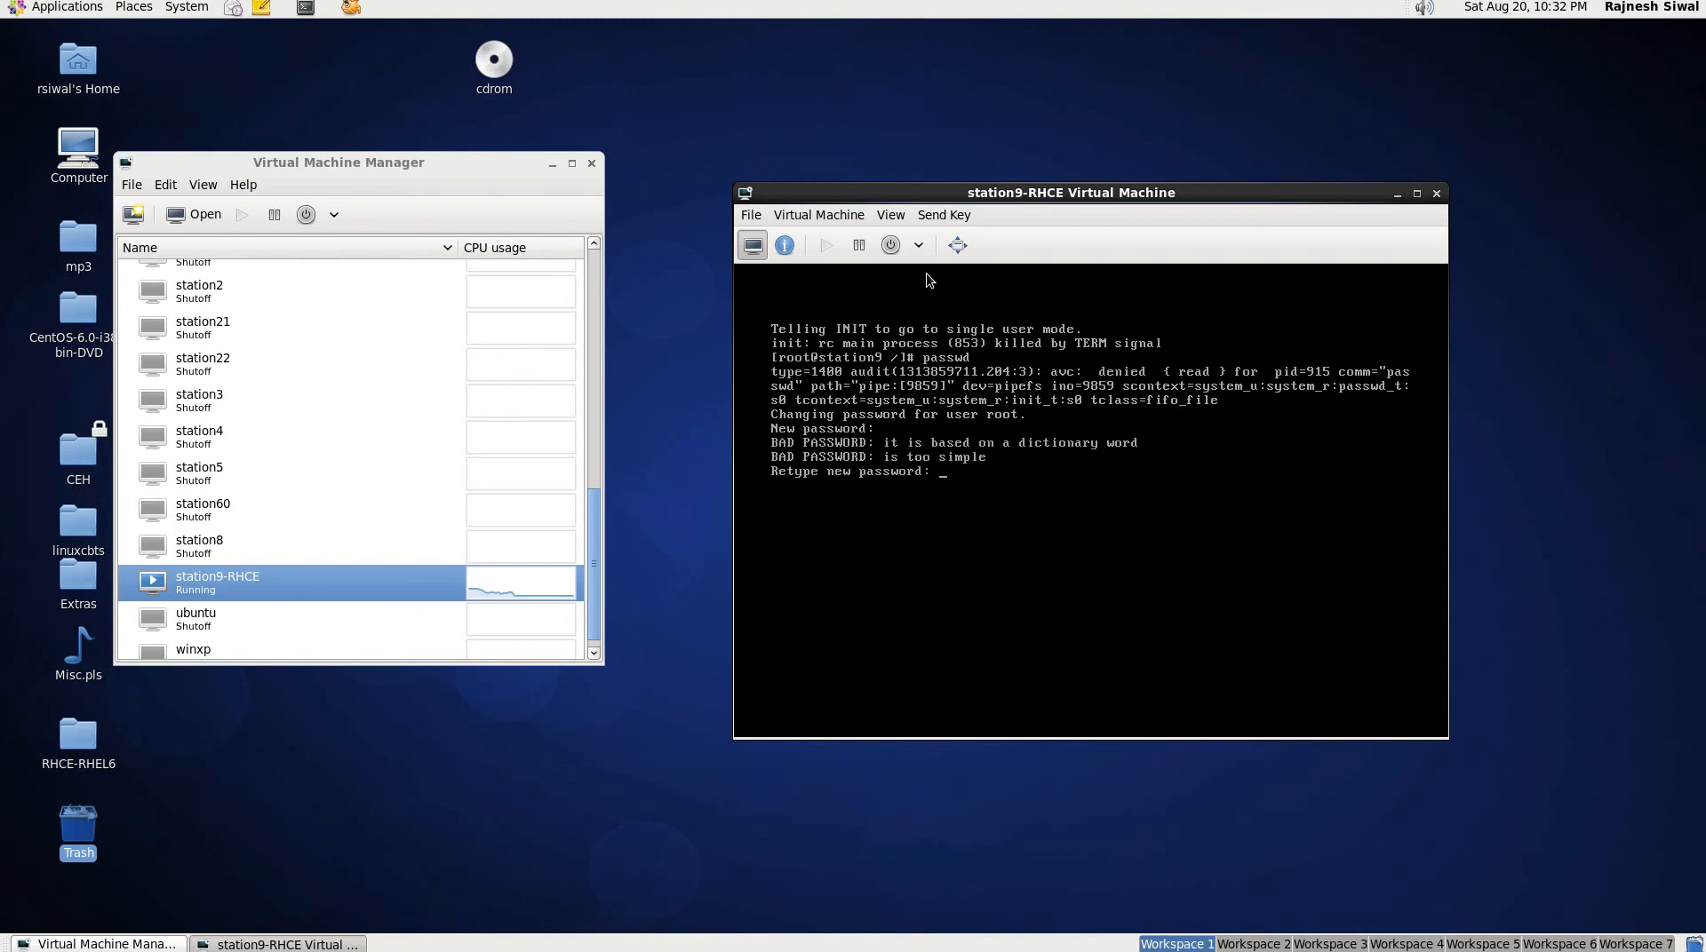
pyautogui.press('Return')
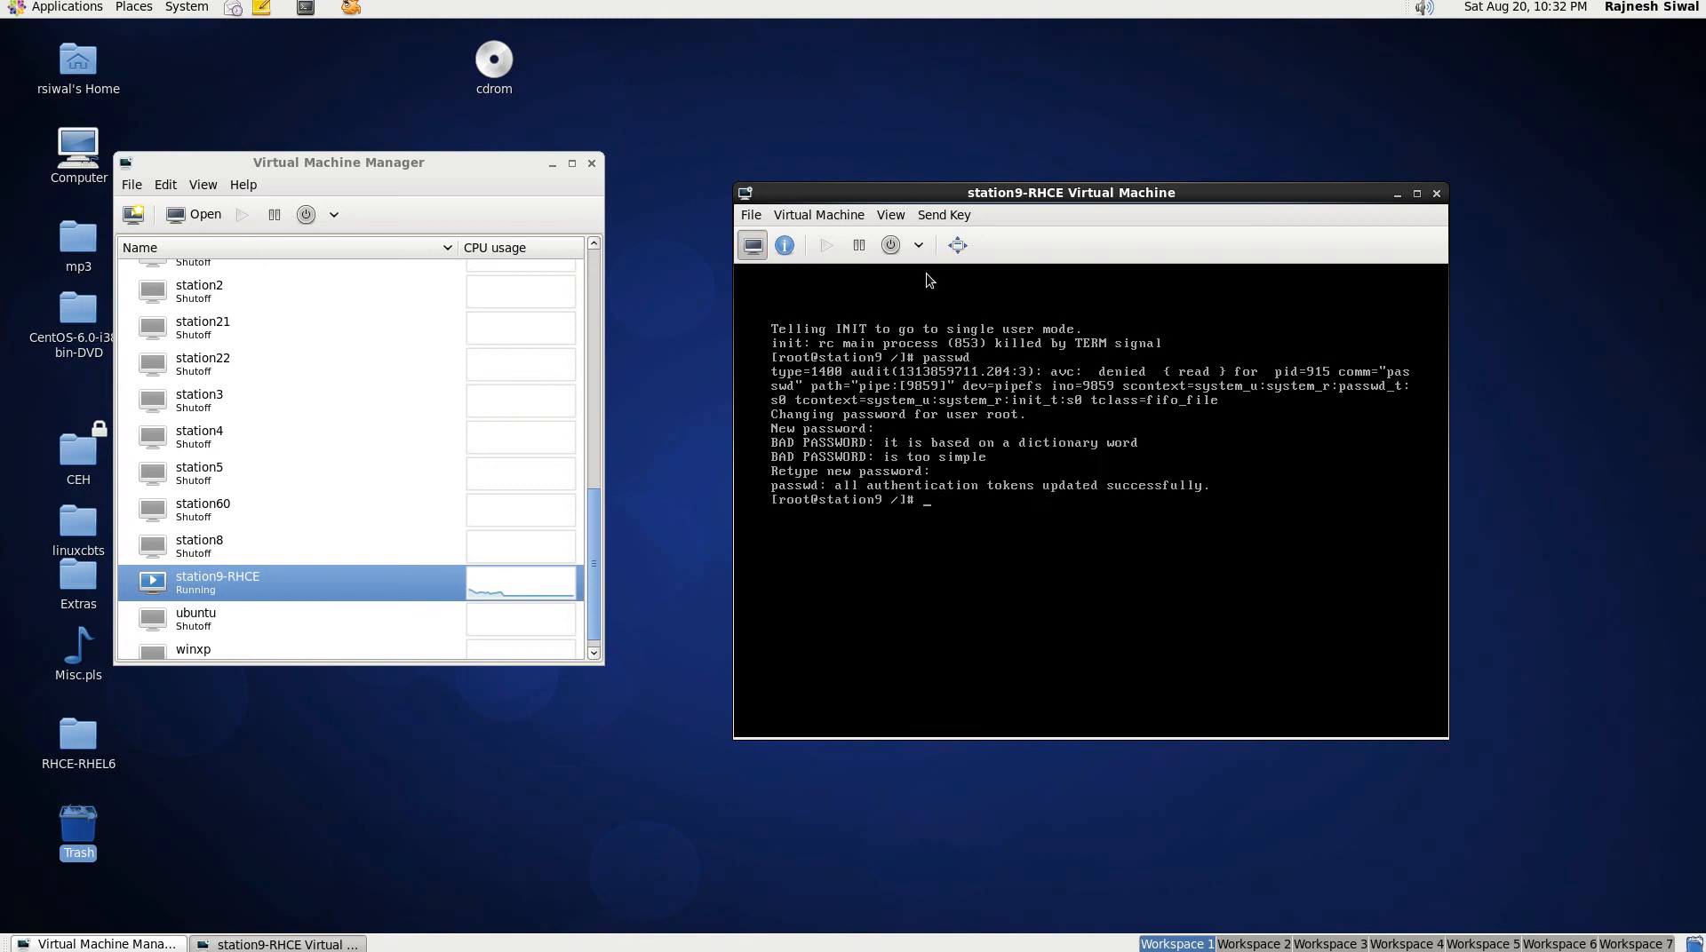
pyautogui.write('re')
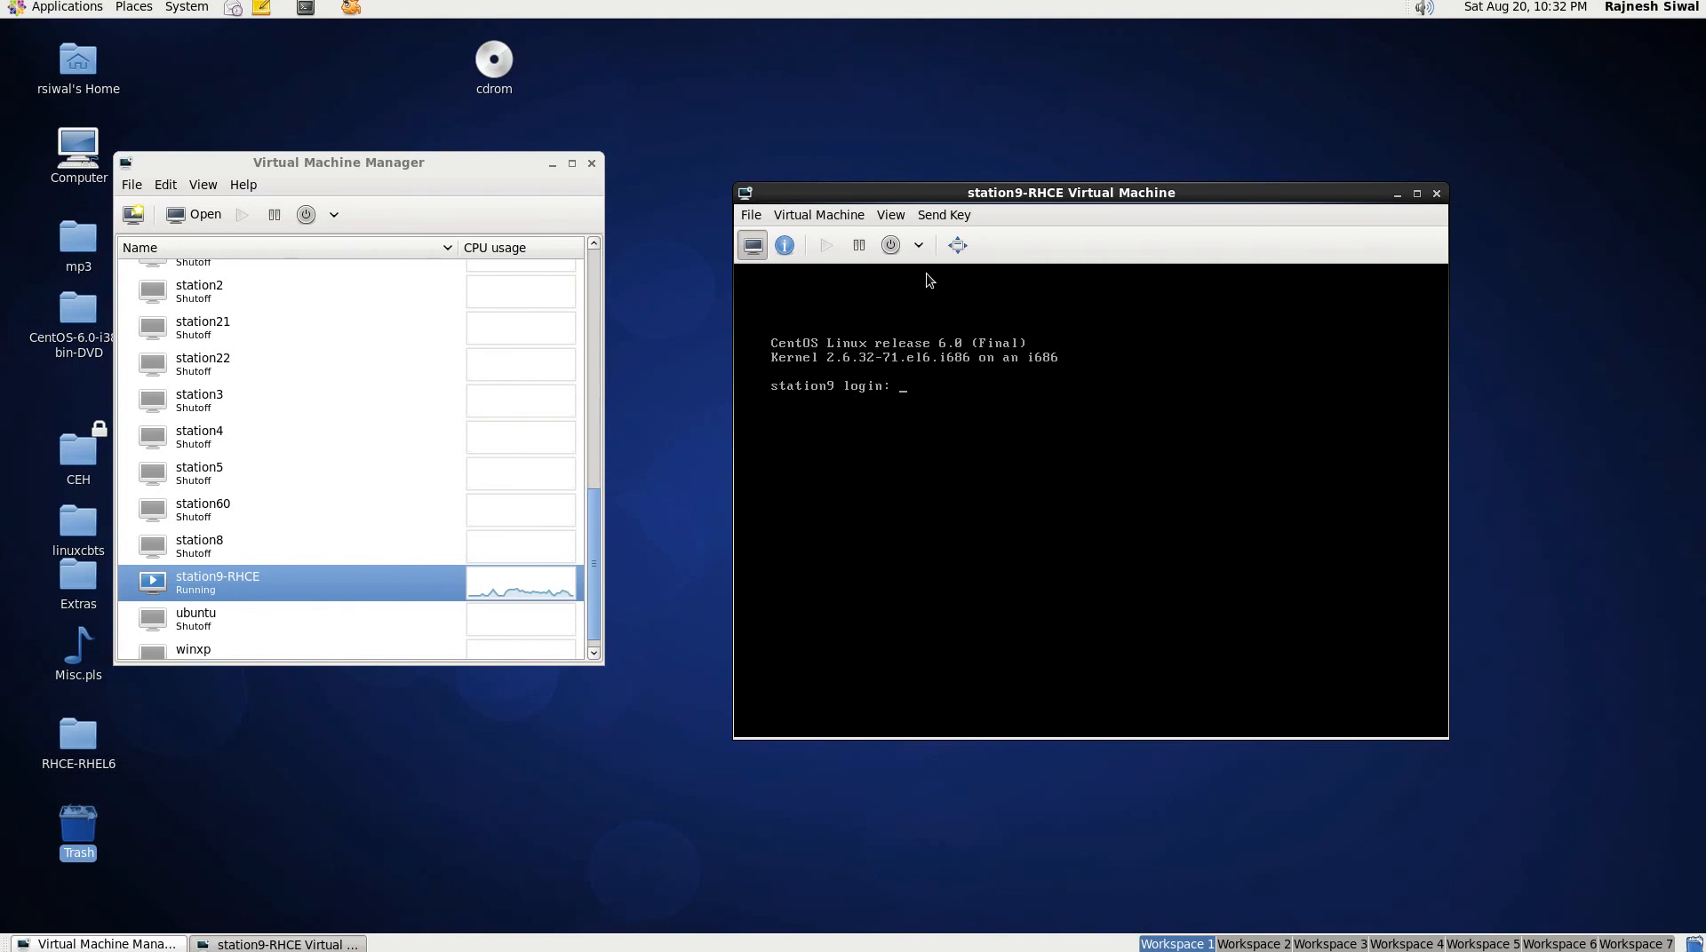
# - Enter root as the user at station9's login prompt
pyautogui.write('root')
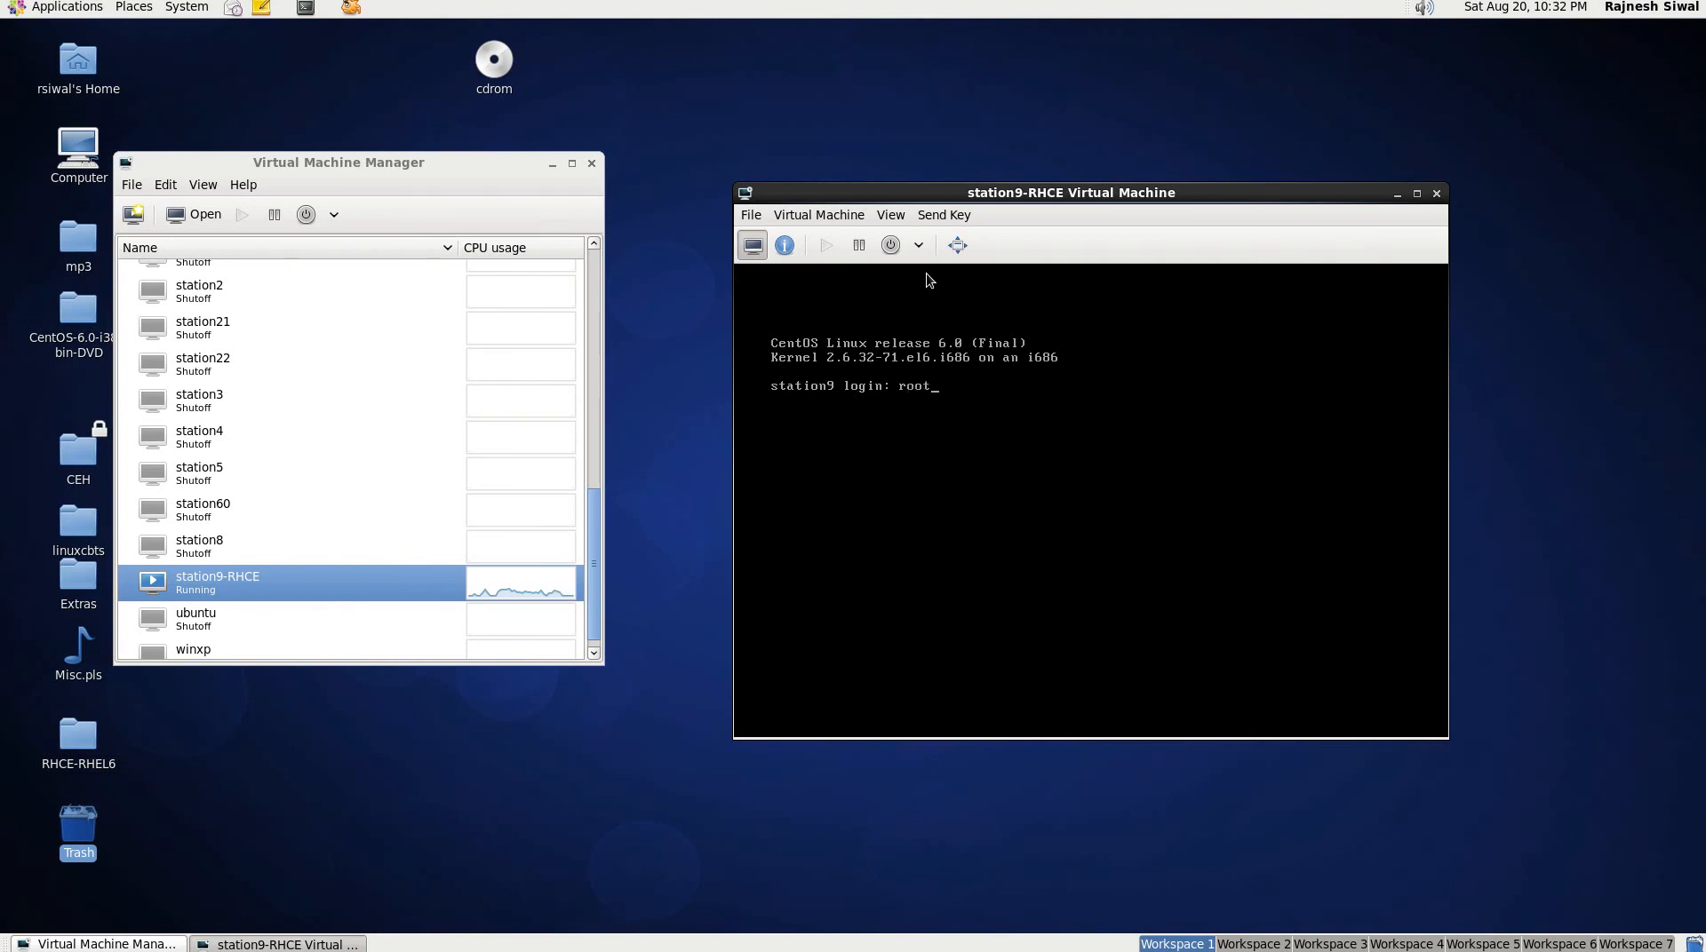
pyautogui.press('Return')
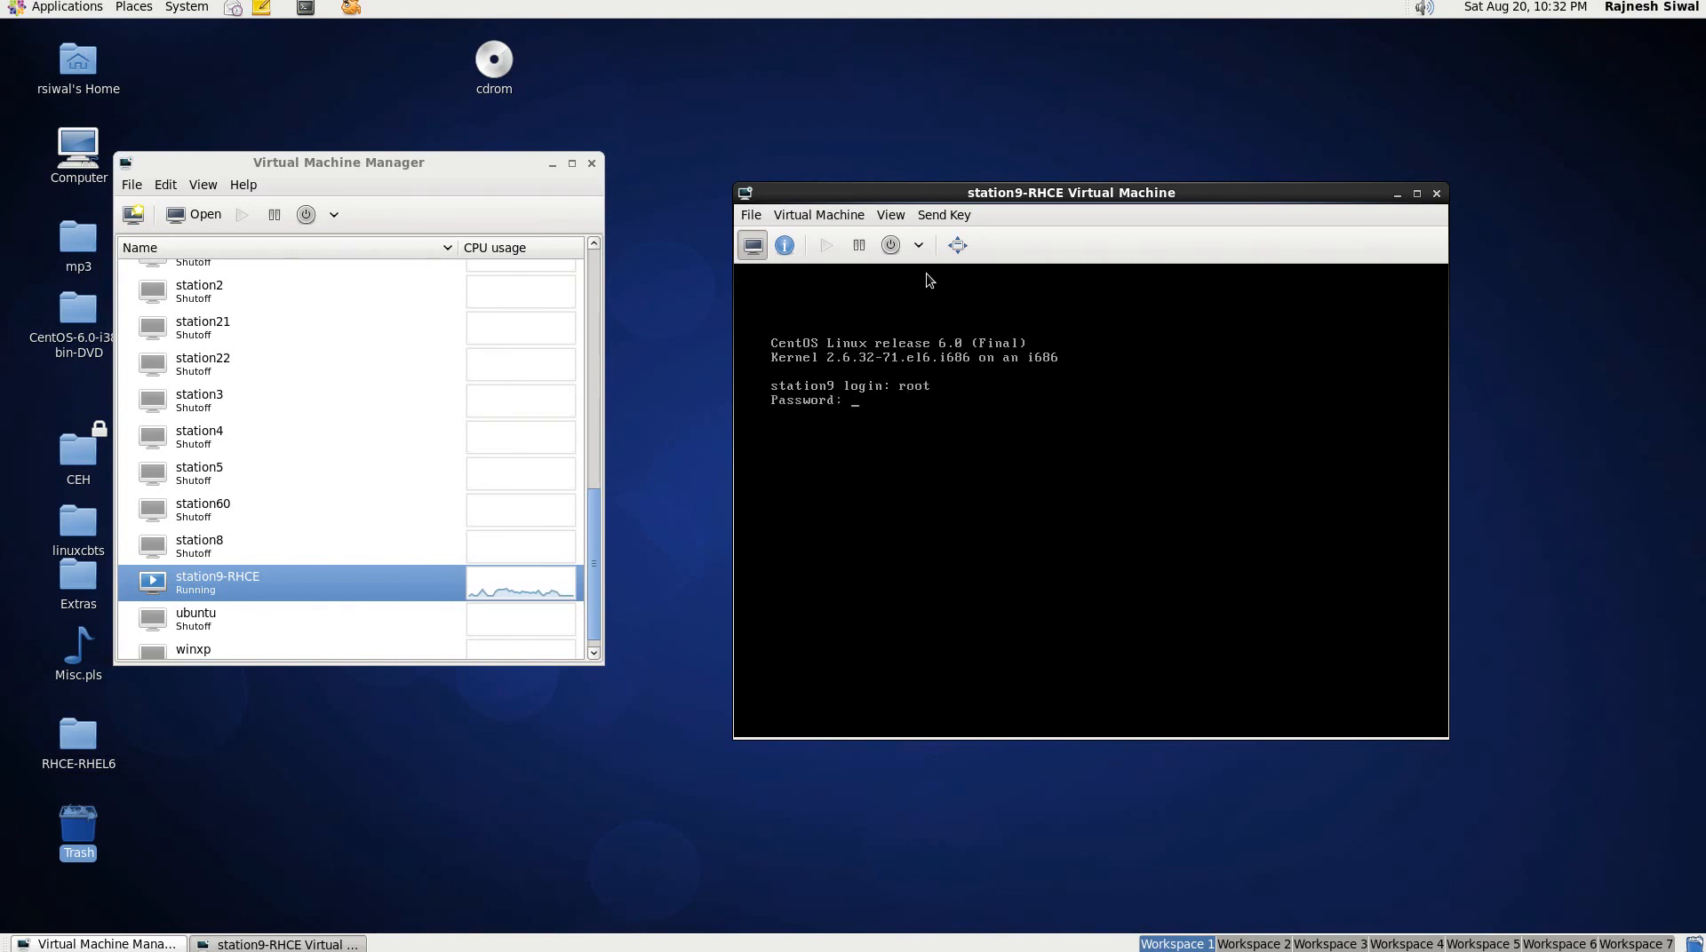